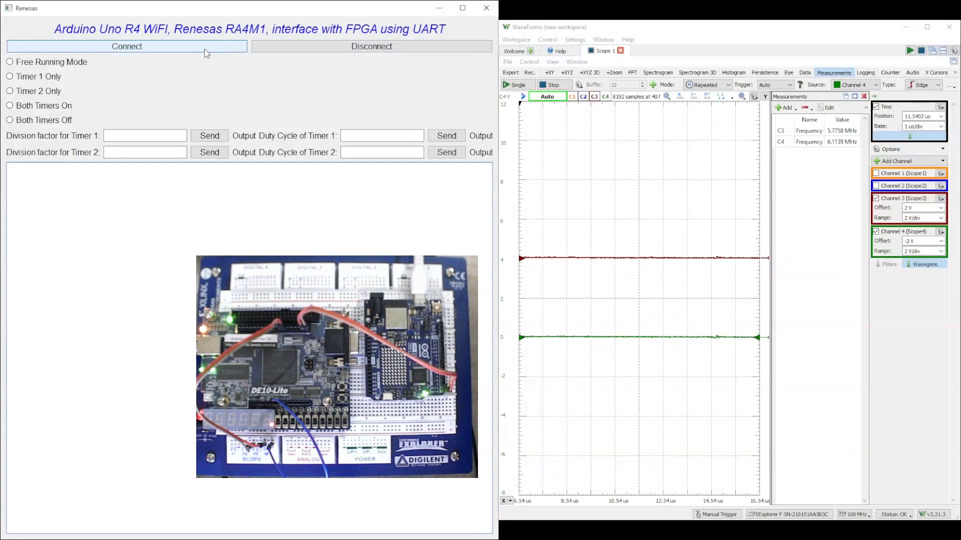
Connect over COM3 and select Free Running Mode, producing two ~196 kHz square waves
left_click(127, 46)
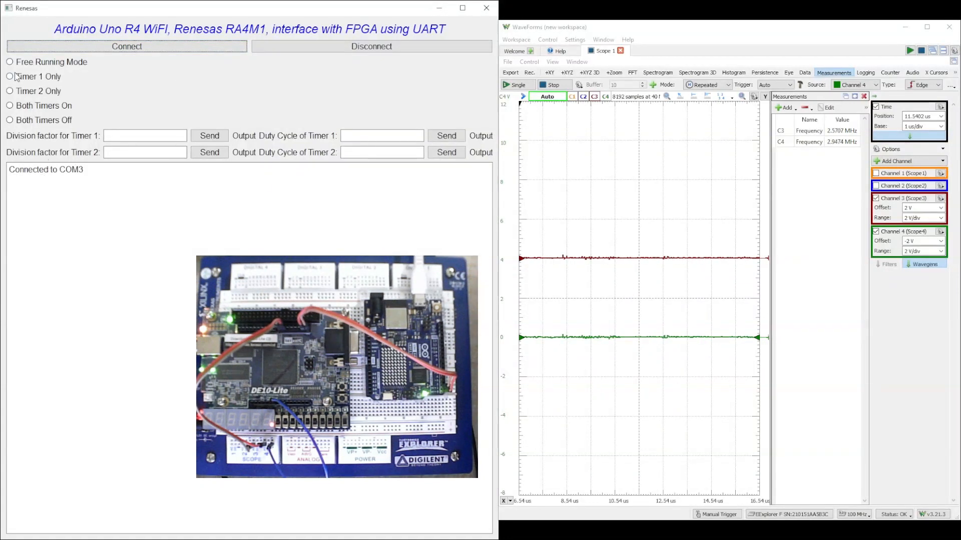
left_click(10, 62)
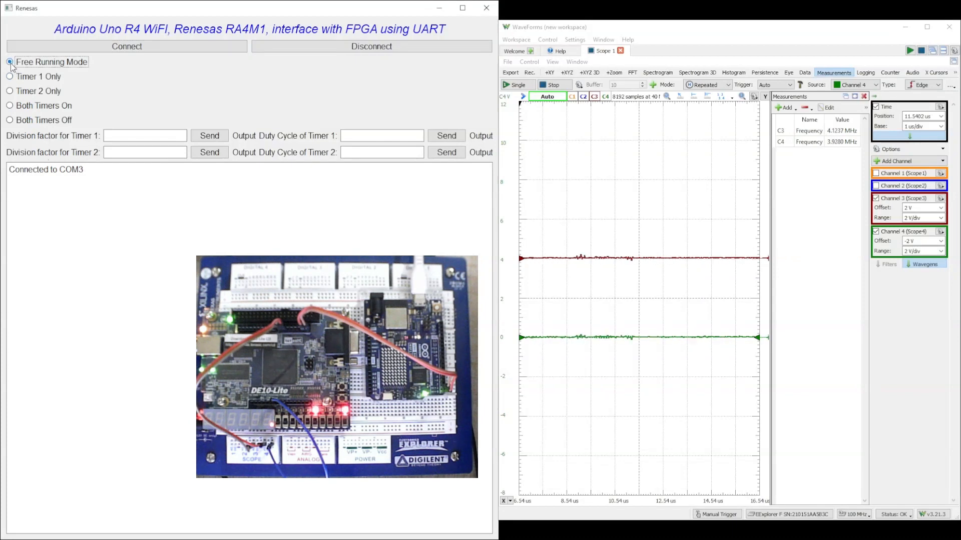
left_click(10, 62)
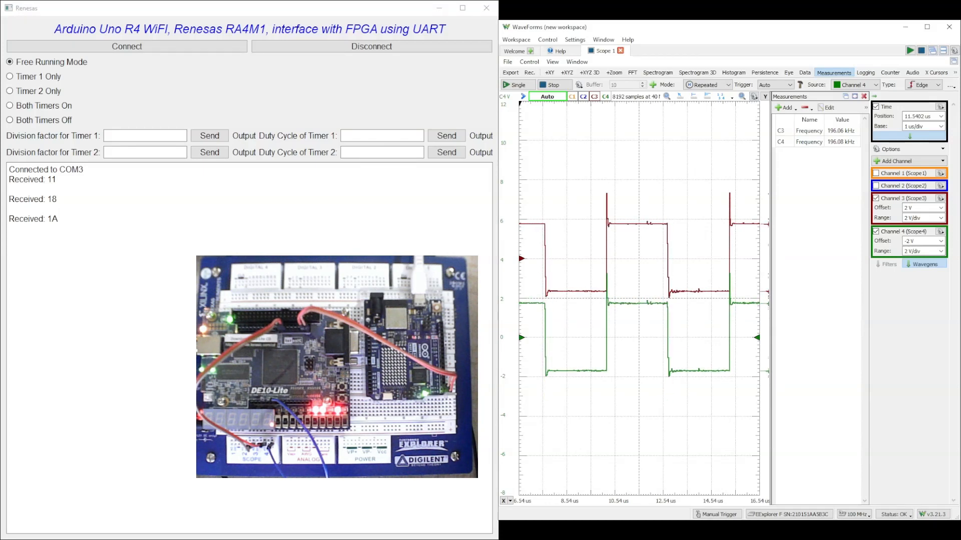
Set Timer 1's duty cycle to 3f and send it to the board
left_click(381, 136)
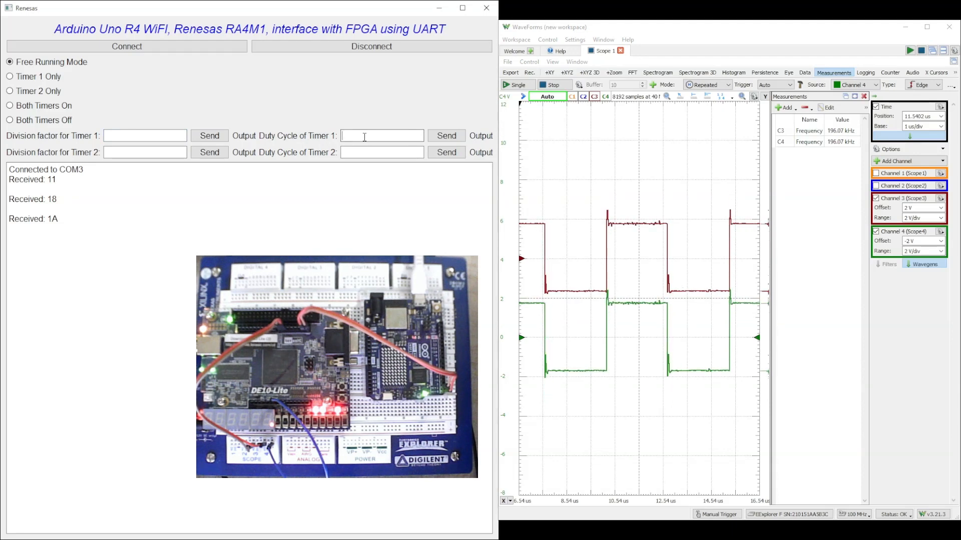
type("3f")
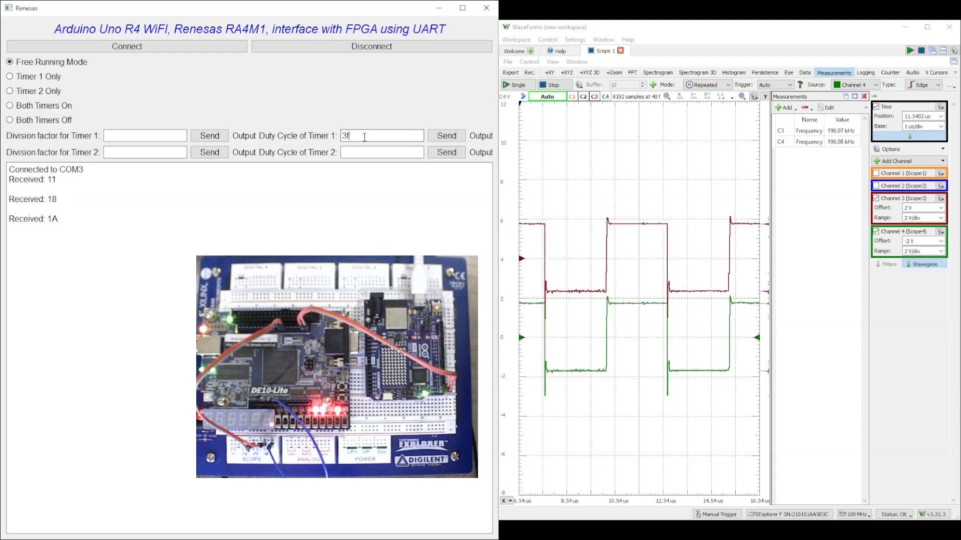
left_click(446, 135)
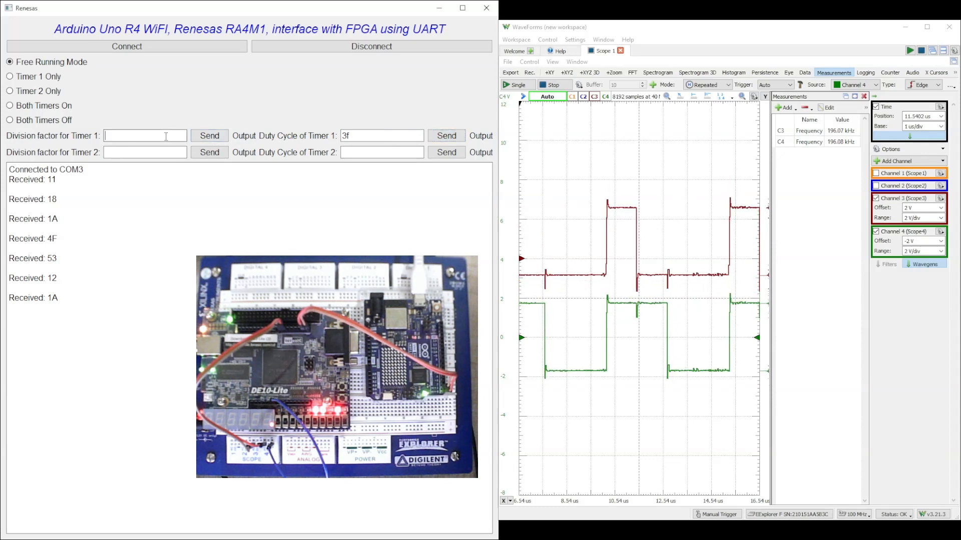
Set Timer 1's division factor to 7f and send it, reaching about 394 kHz
type("7f")
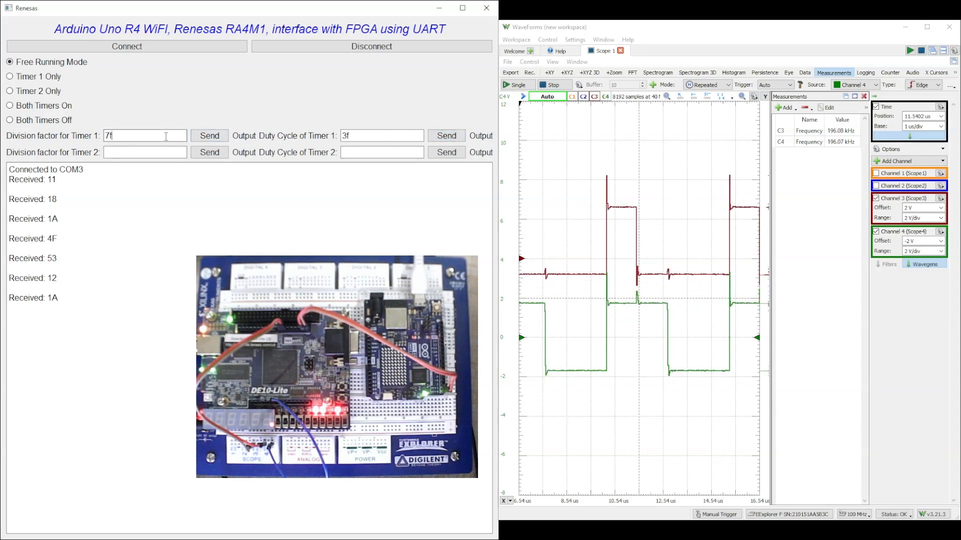
left_click(209, 136)
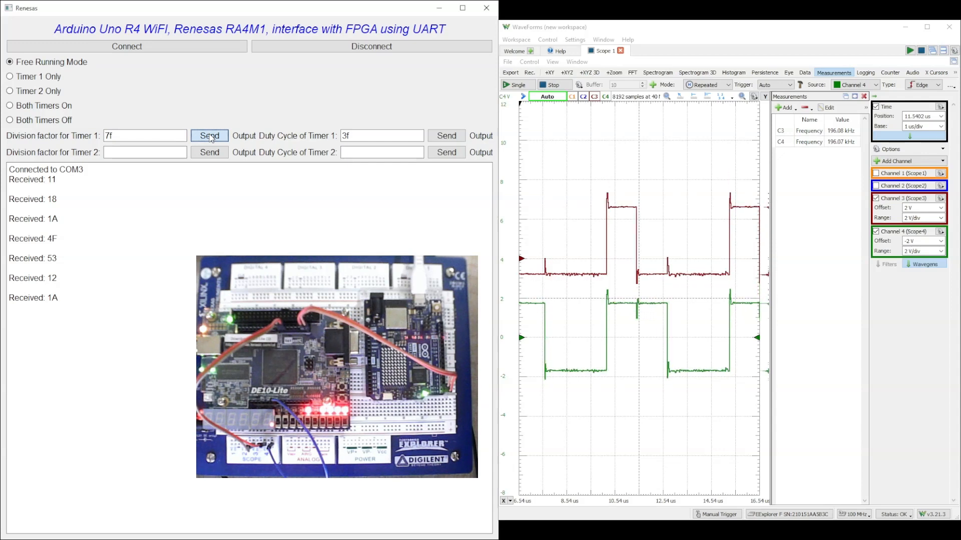
left_click(209, 135)
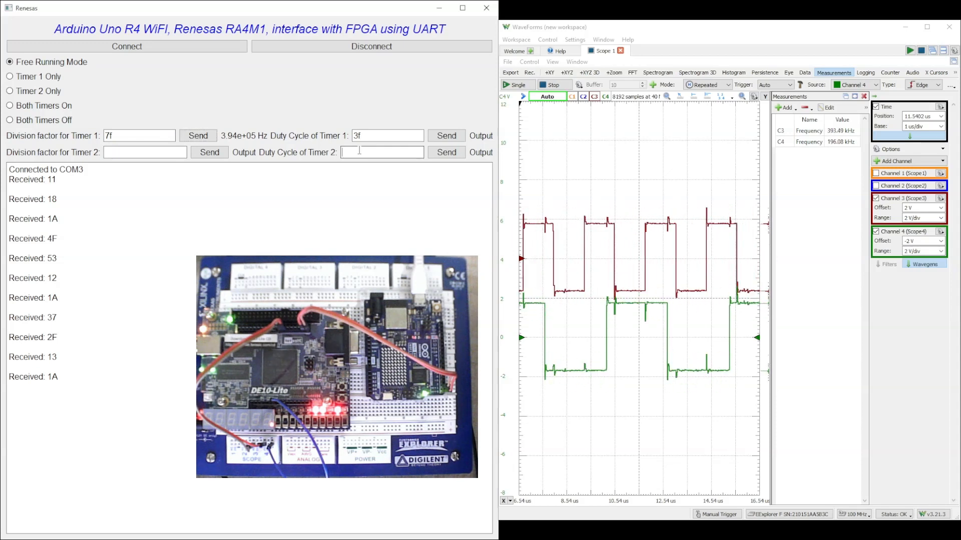
Set Timer 2's duty cycle to 1f and send it to the board
type("1f")
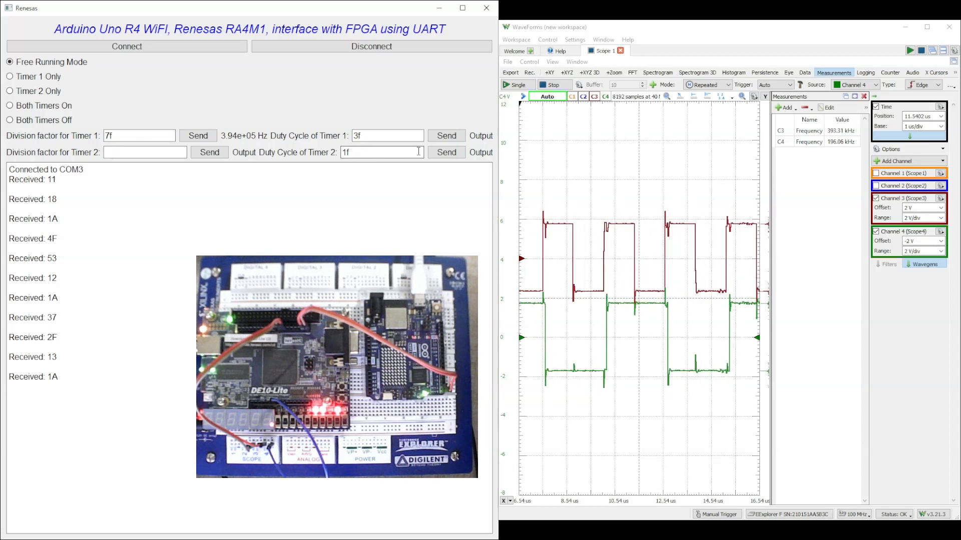
left_click(446, 152)
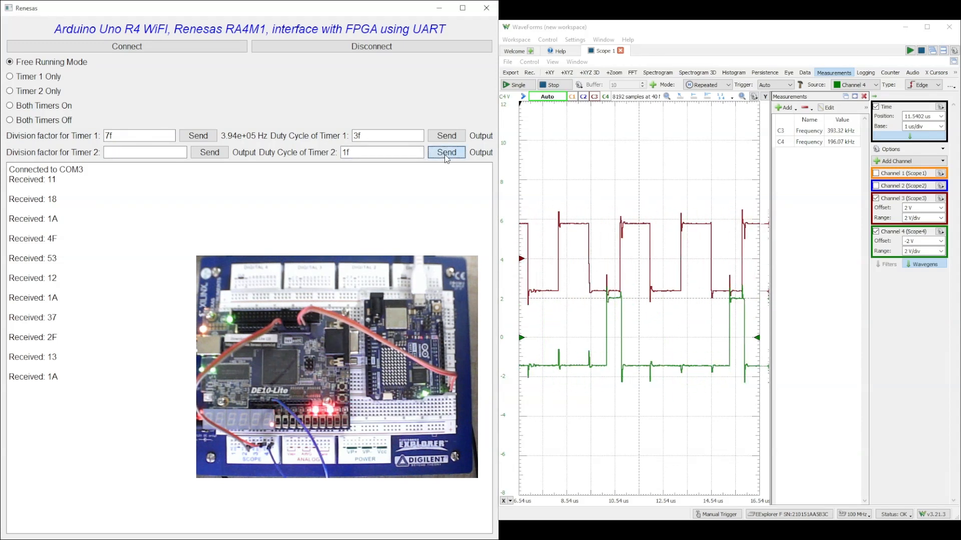
left_click(445, 152)
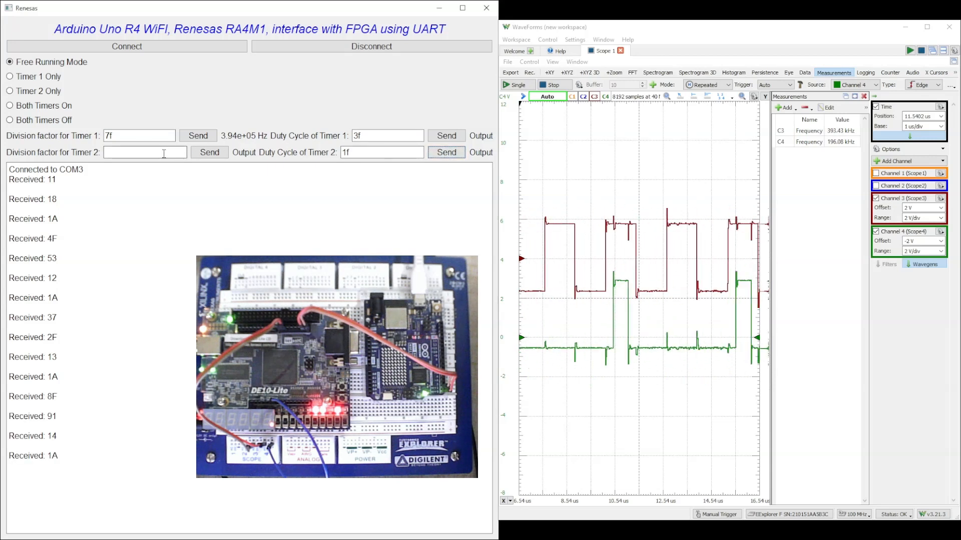
Set Timer 2's division factor to 3f and send it, giving about 794 kHz
type("3")
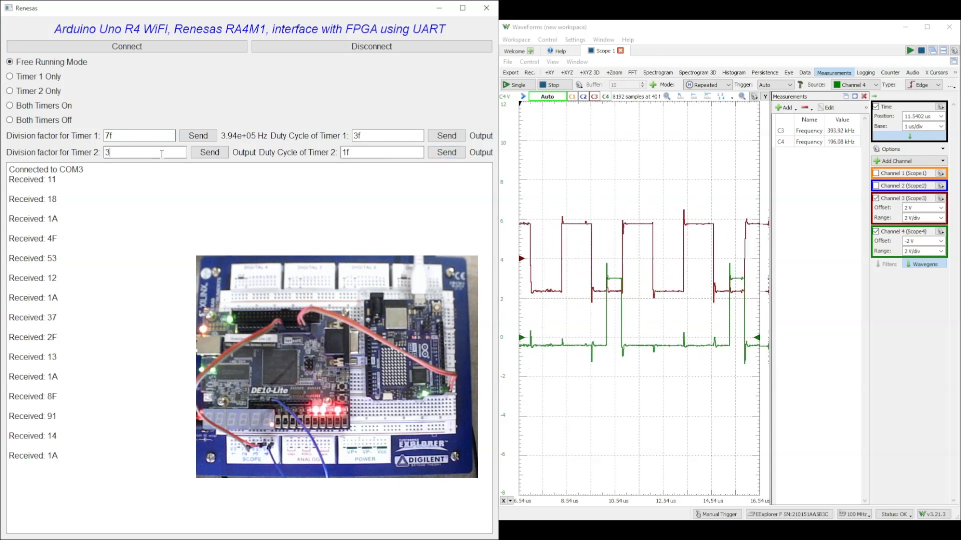
left_click(209, 152)
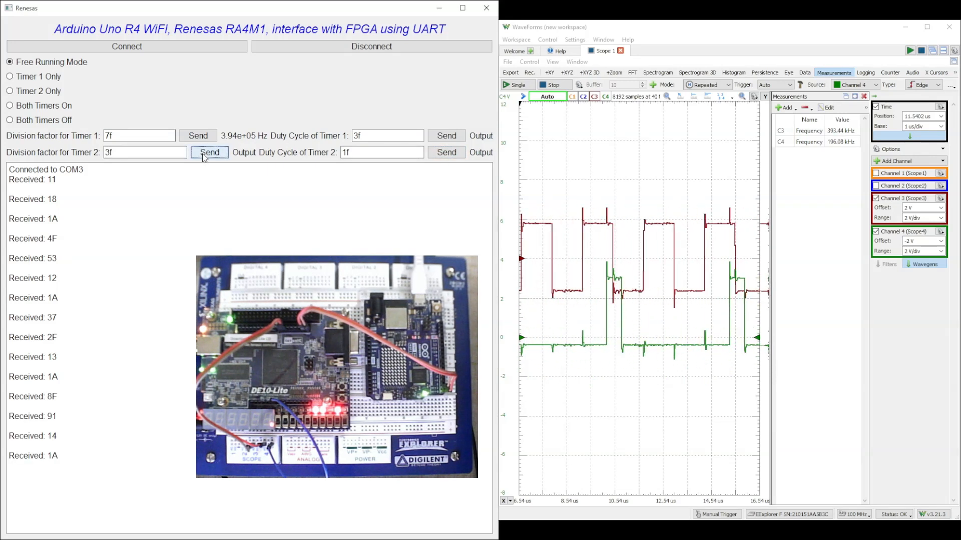
left_click(209, 152)
type("AA")
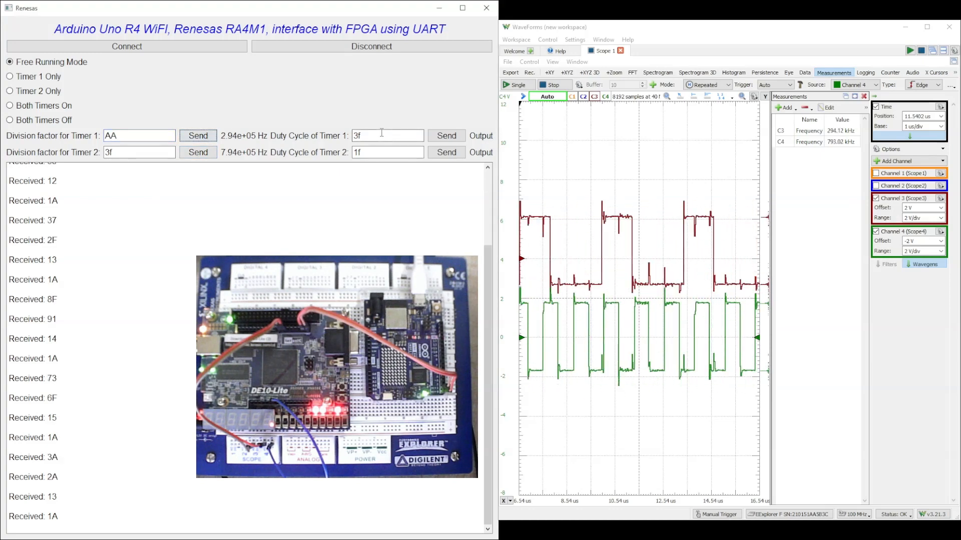
Replace Timer 1's duty cycle with 55 and send it for 50.00%
triple_click(387, 135)
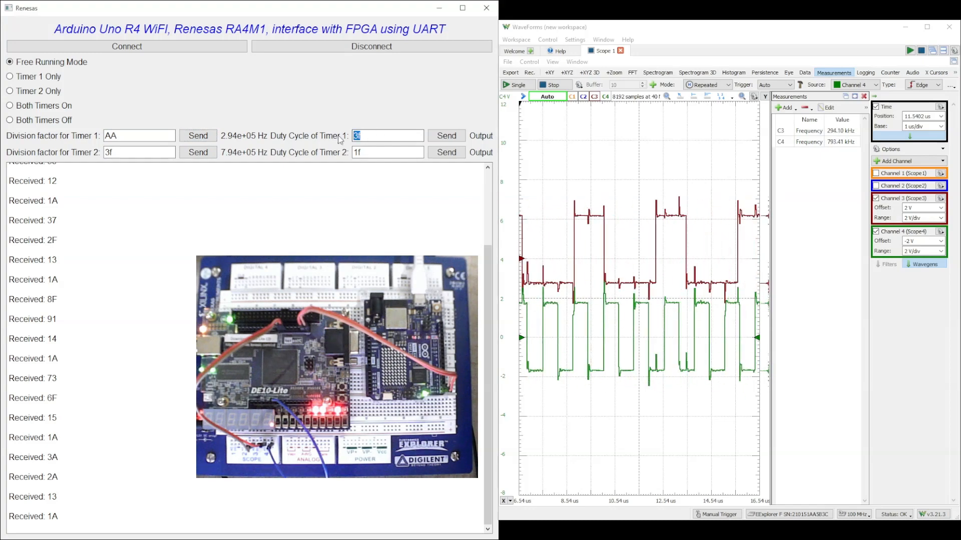
type("55")
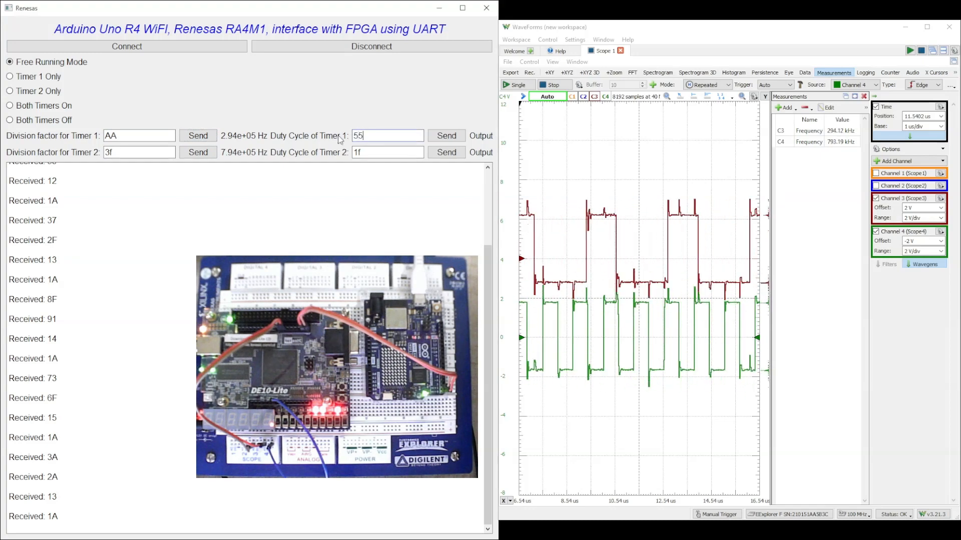
left_click(446, 136)
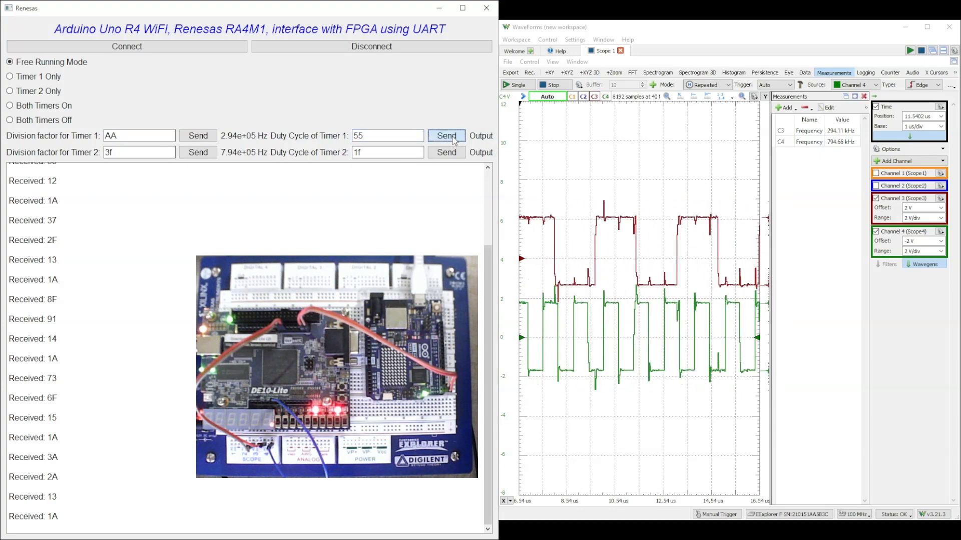
left_click(445, 135)
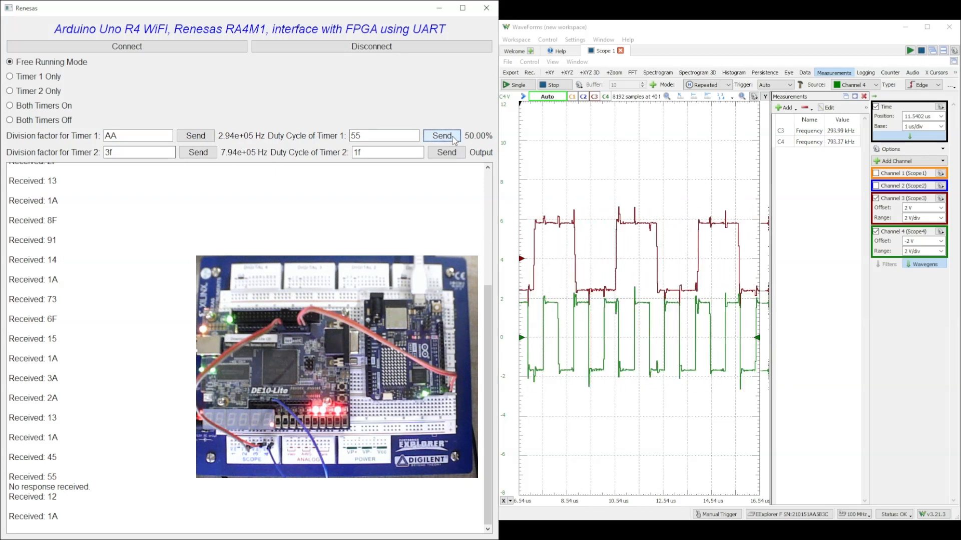
Change Timer 2's division factor to 55 and send duty cycle 24 (42.35%)
triple_click(139, 152)
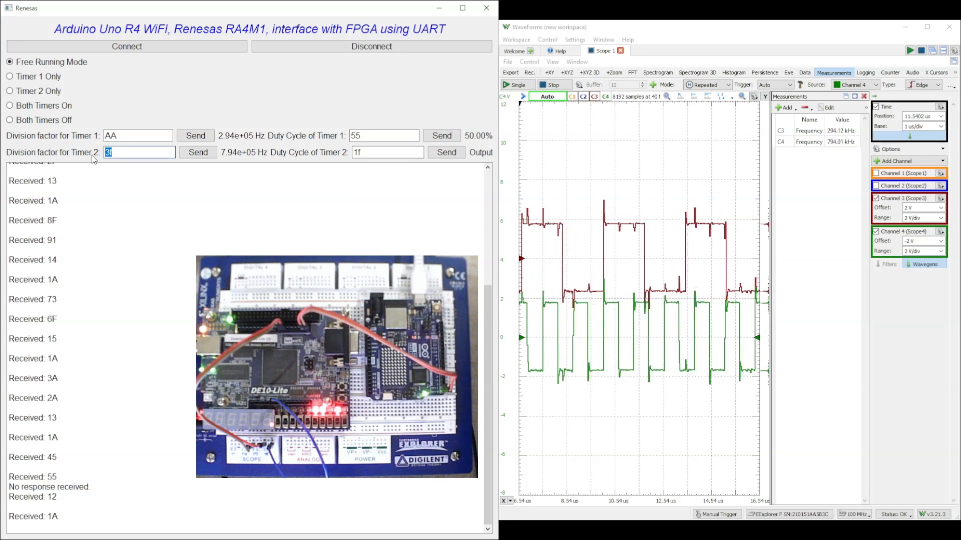
type("5")
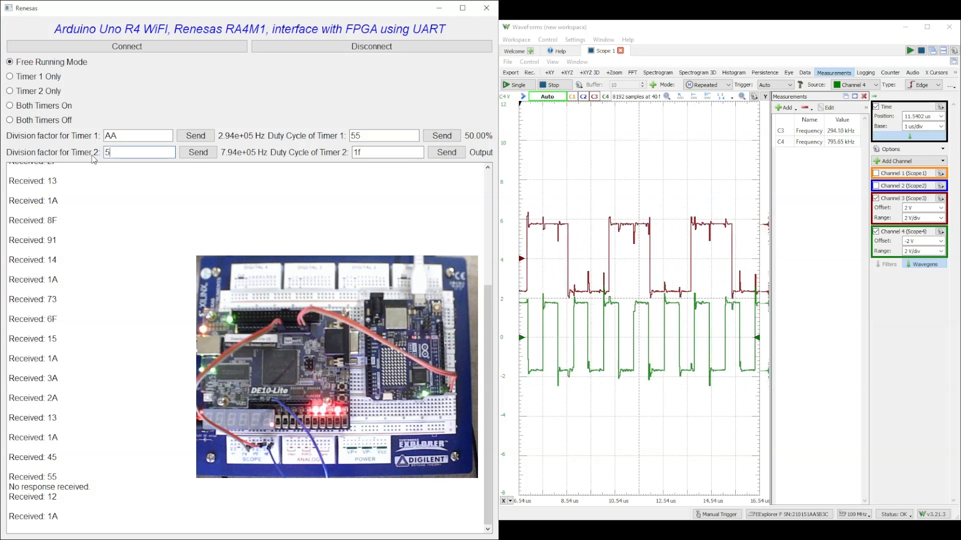
type("5")
left_click(387, 152)
type("2")
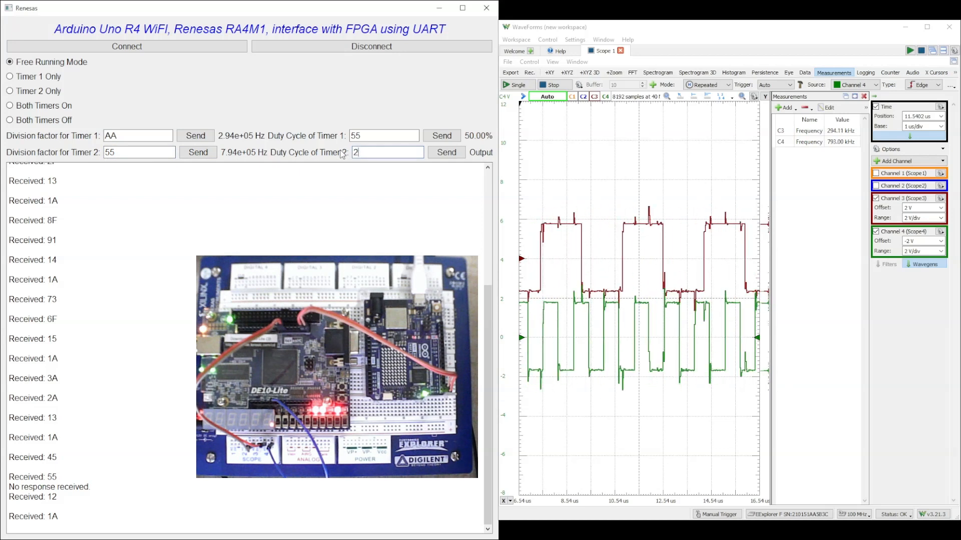
left_click(445, 152)
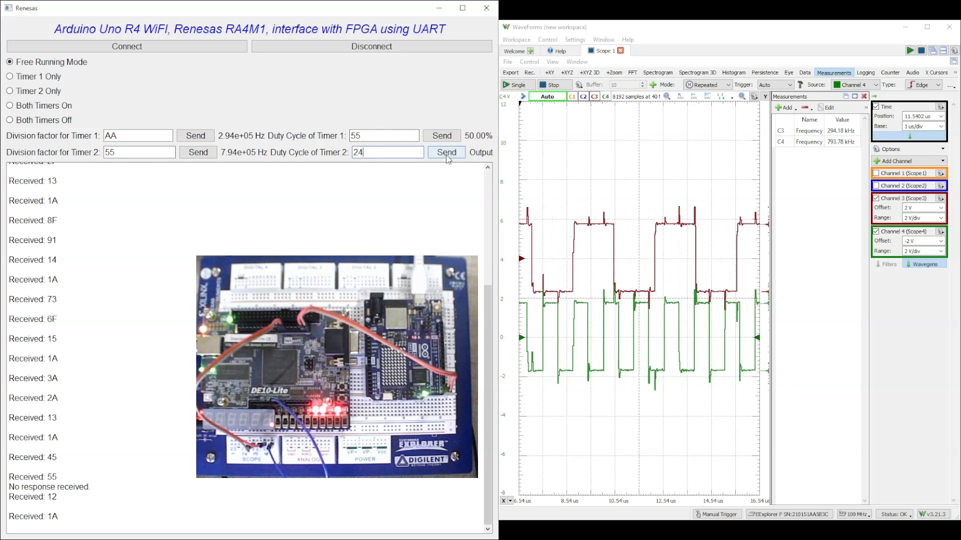
left_click(446, 152)
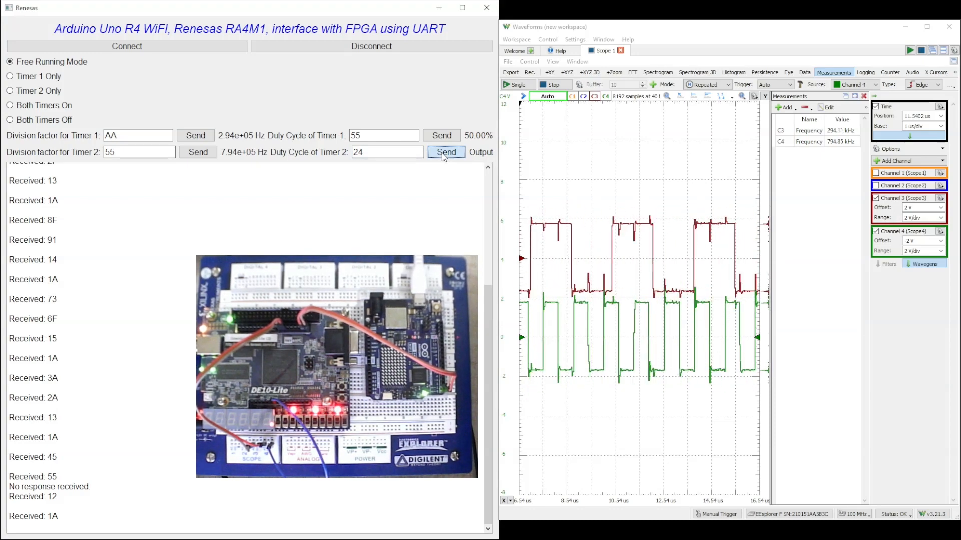
left_click(446, 153)
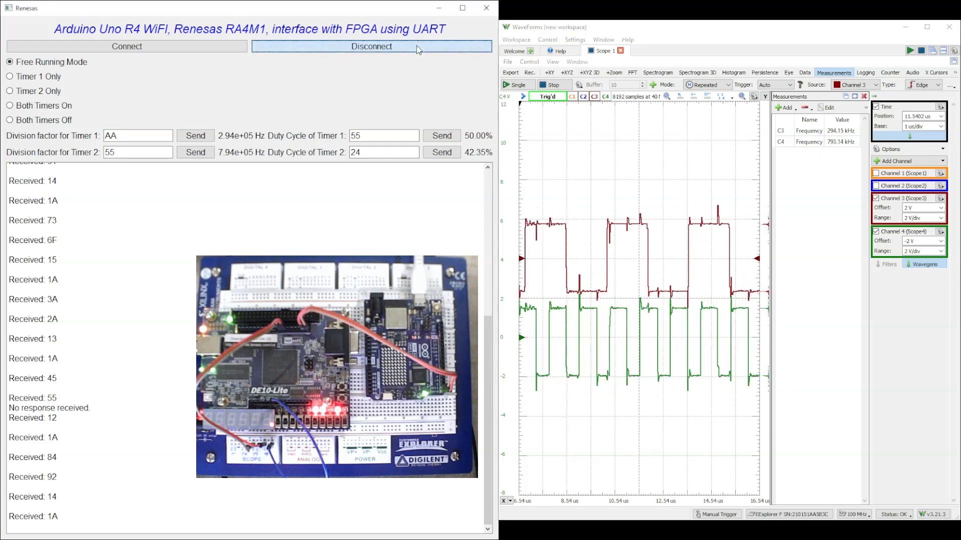
Disconnect and reconnect, then run Timer 1 only followed by Timer 2 only
left_click(371, 46)
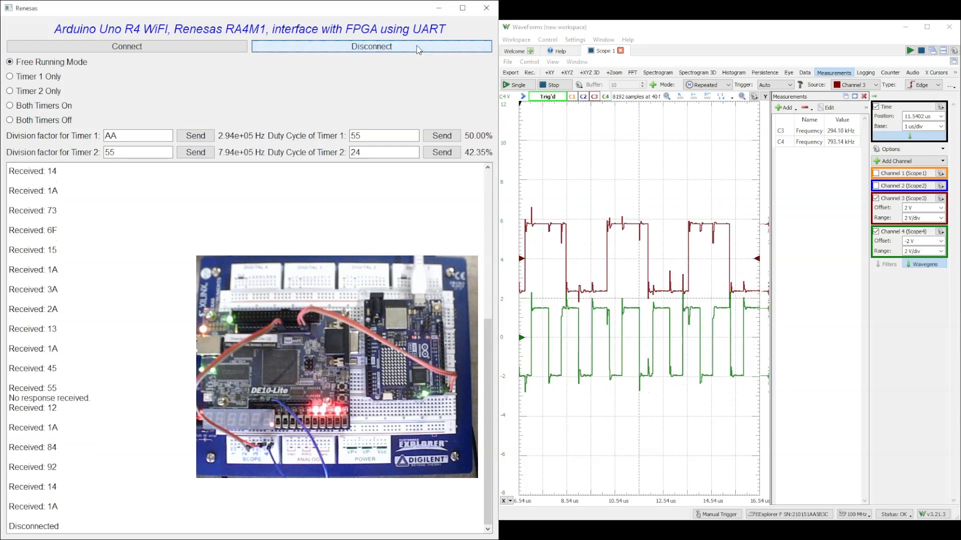
left_click(126, 46)
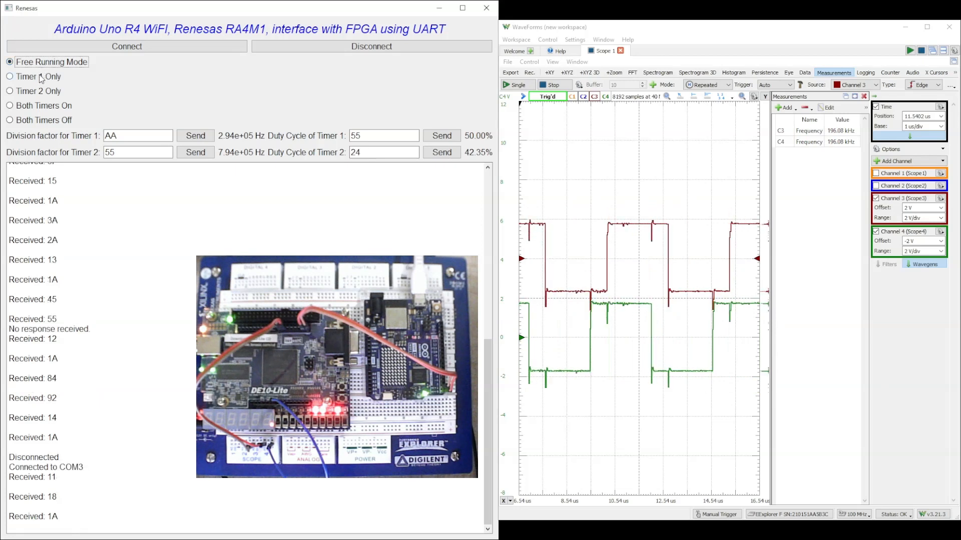
left_click(10, 76)
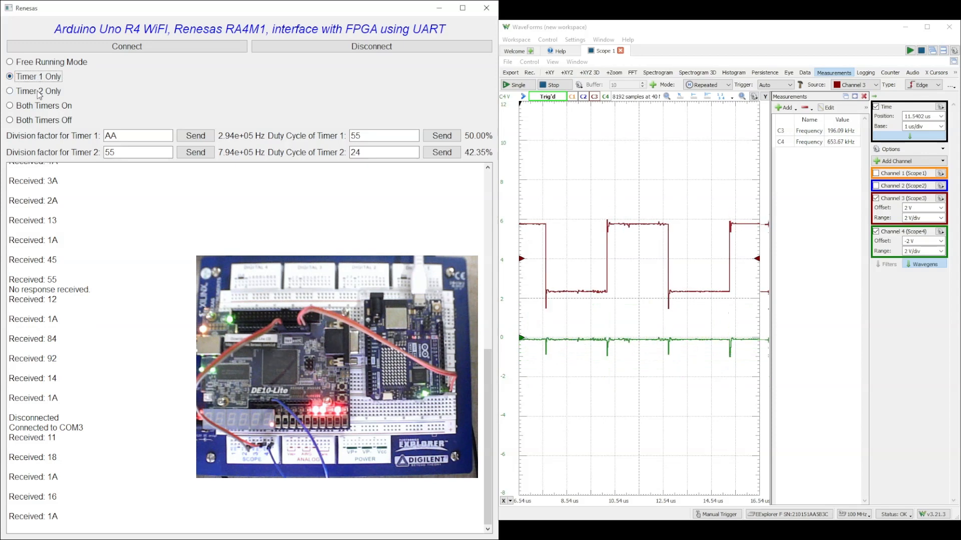
left_click(10, 91)
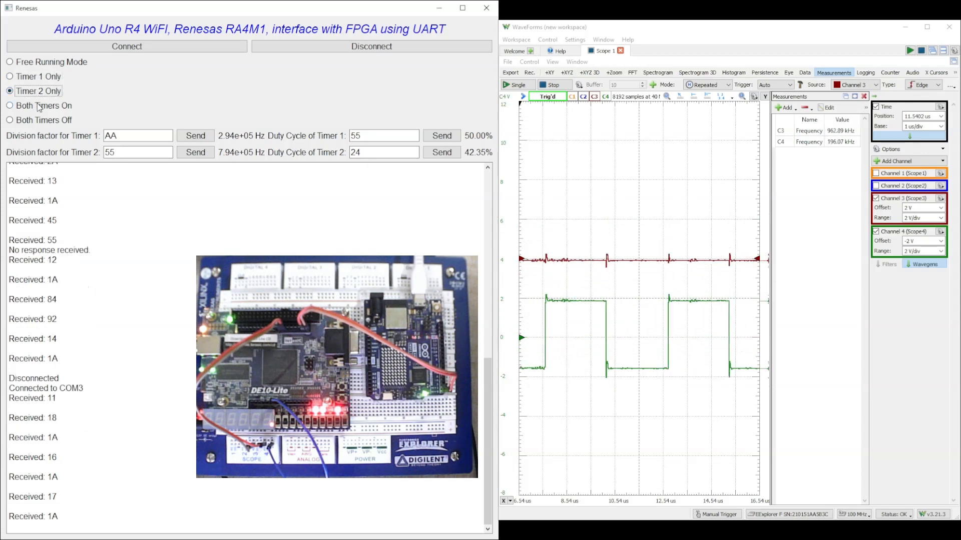
Turn both timers on, then both off, and disconnect from the board
left_click(10, 105)
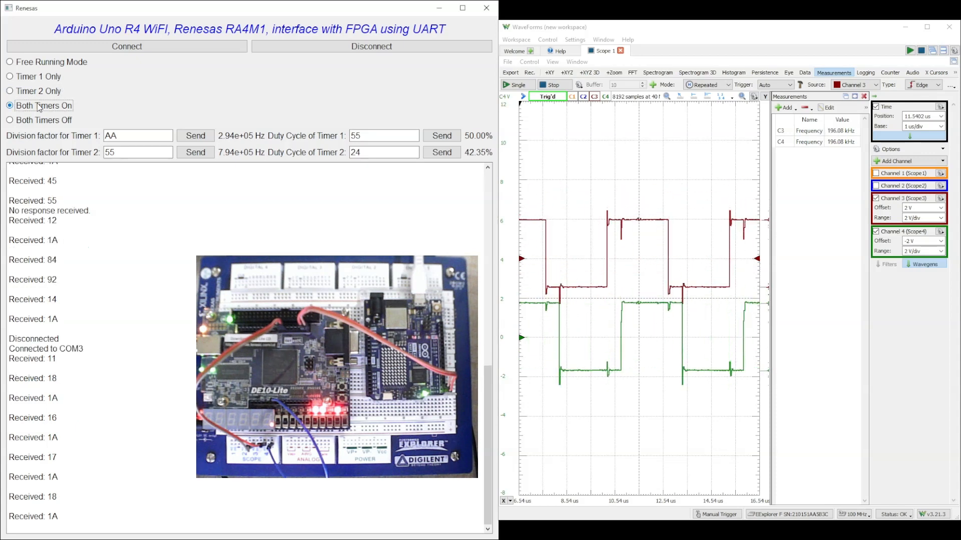
left_click(10, 120)
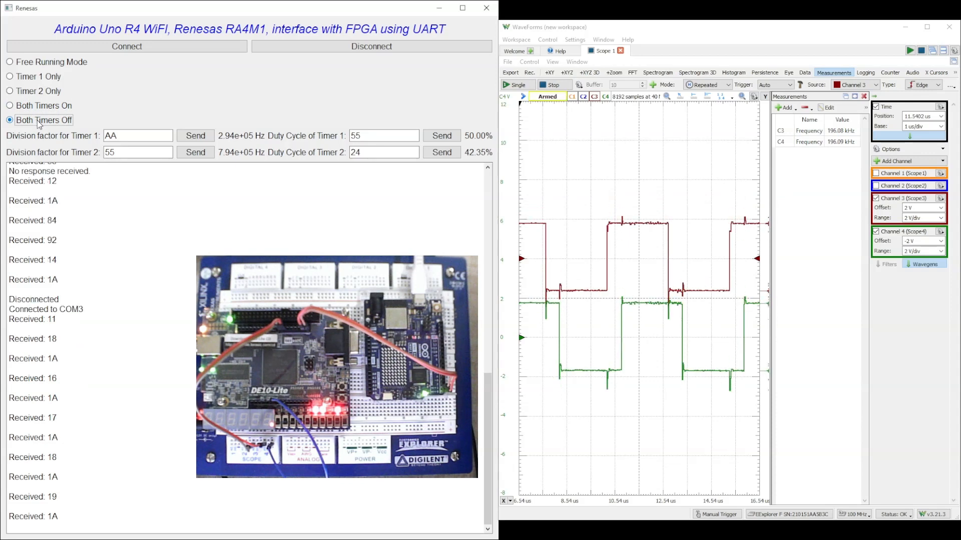
left_click(370, 46)
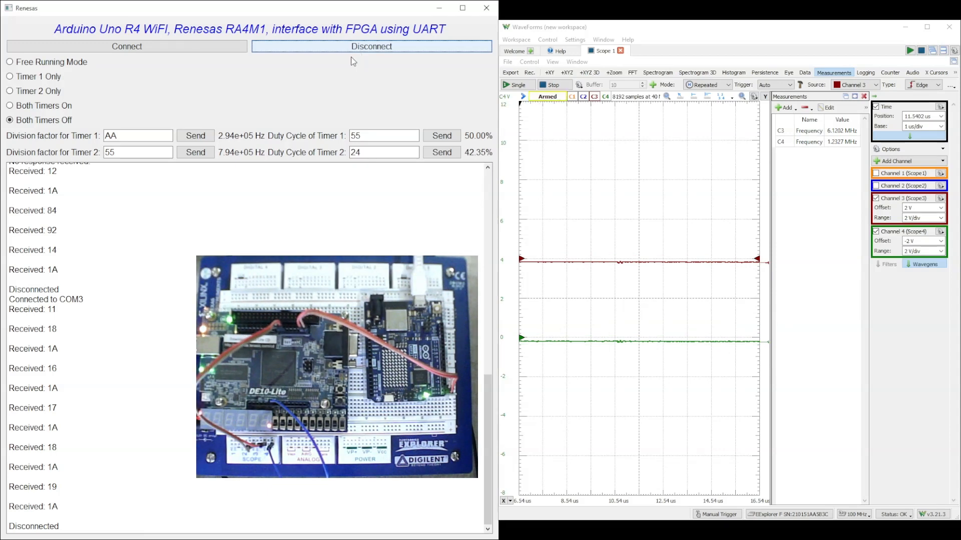
Reconnect over COM3 and select Free Running Mode so both square waves return
left_click(126, 46)
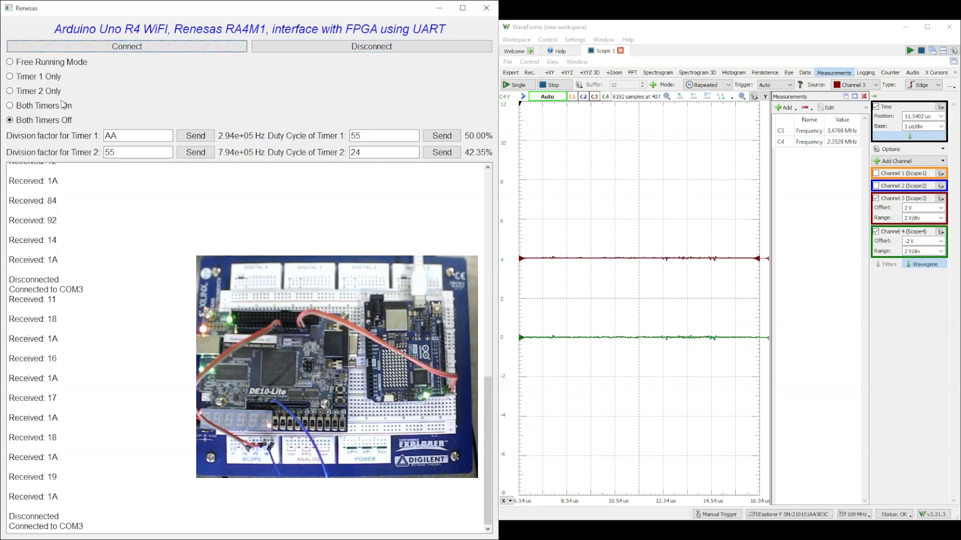
left_click(10, 62)
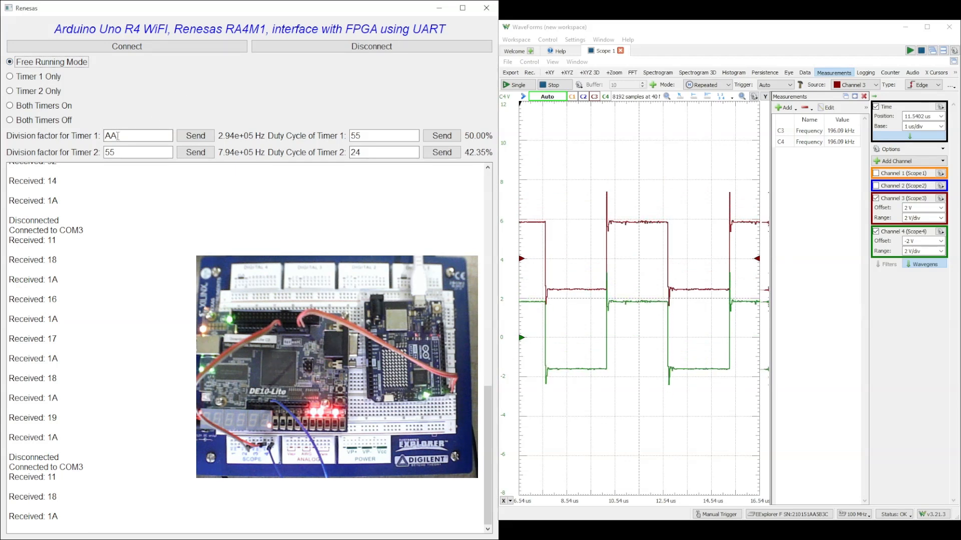
mouse_move(205, 117)
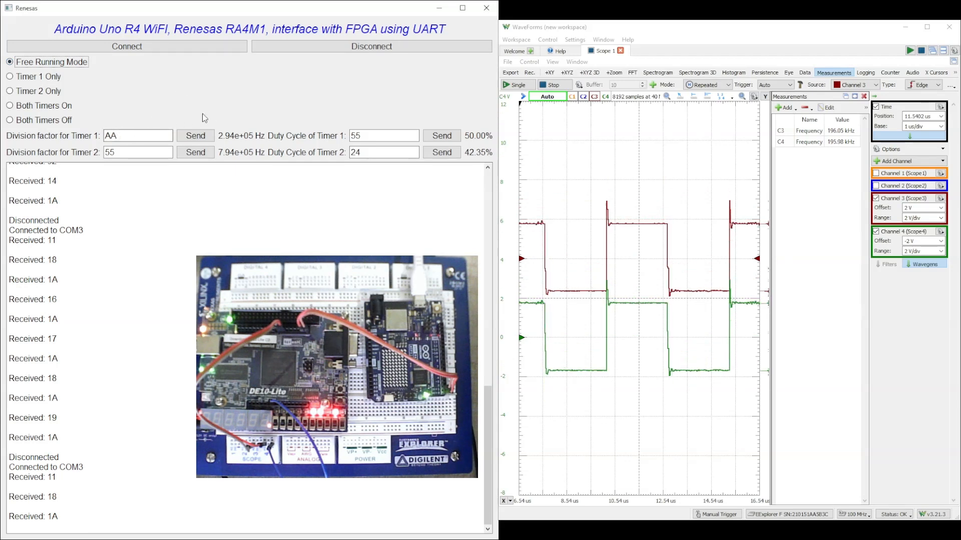